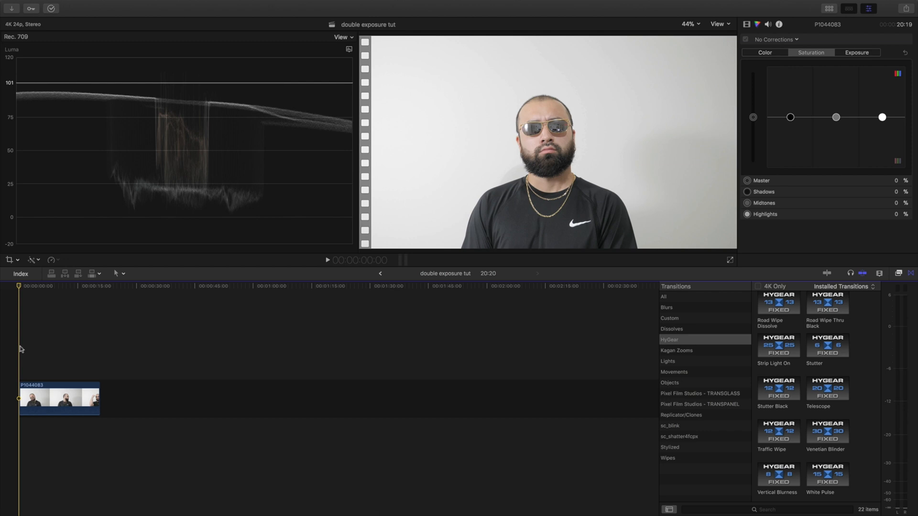
mouse_move(14, 357)
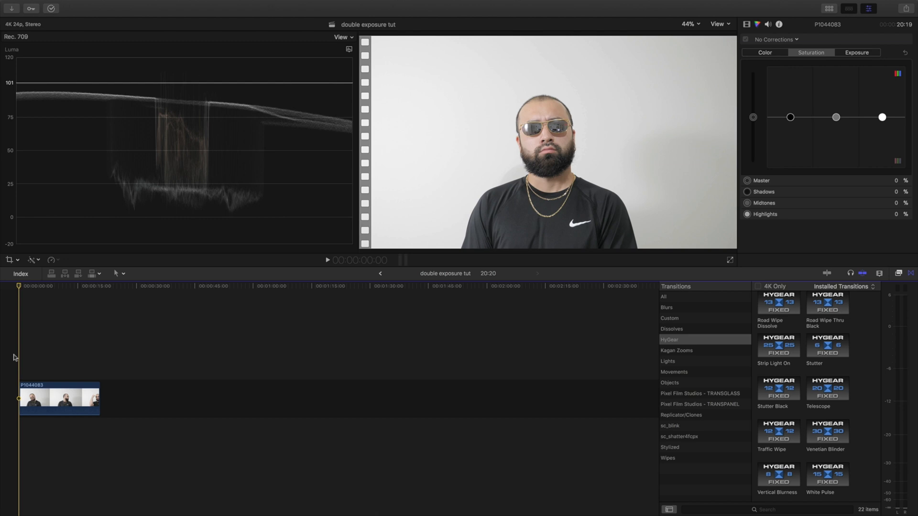
mouse_move(16, 278)
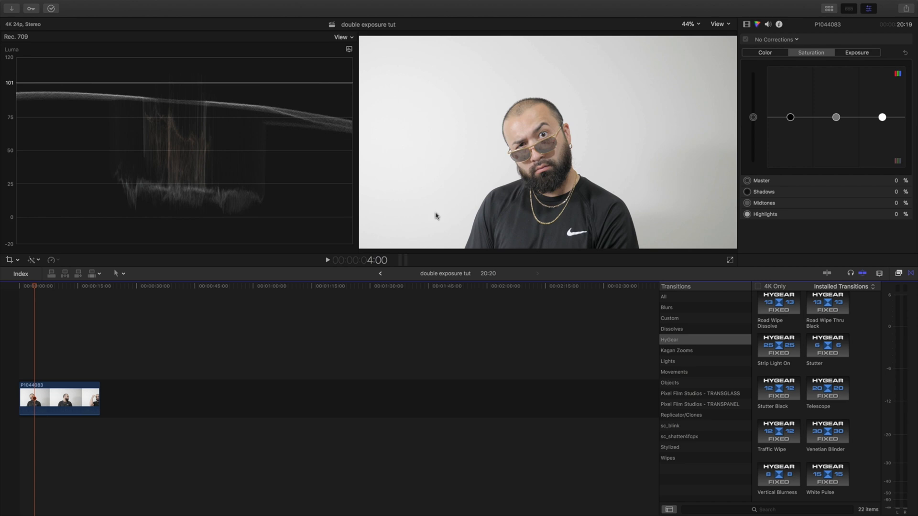
mouse_move(423, 140)
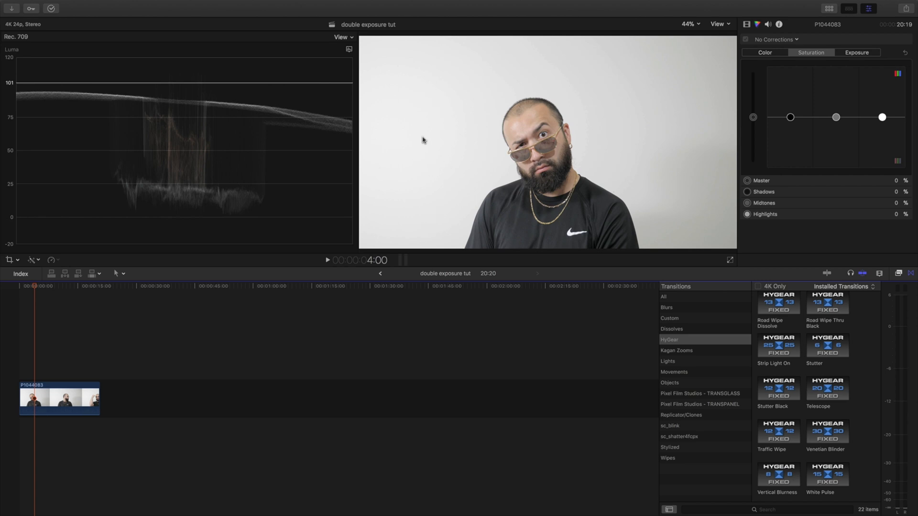
mouse_move(471, 156)
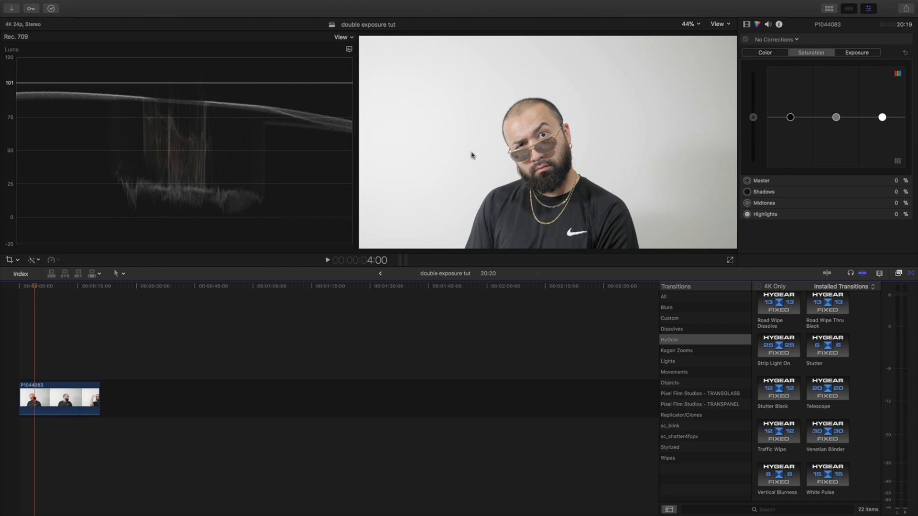
mouse_move(424, 189)
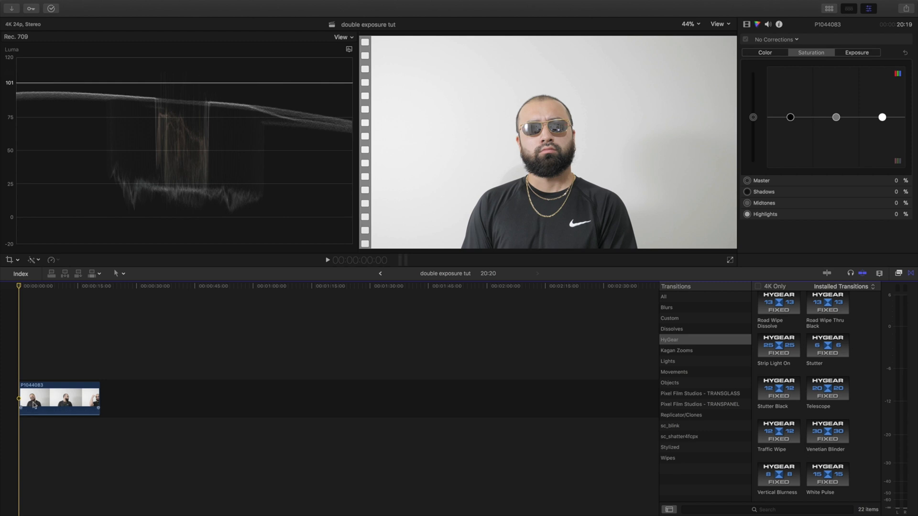
Raise the portrait clip's Exposure in the Color Board and drop Master saturation to -56%
left_click(58, 398)
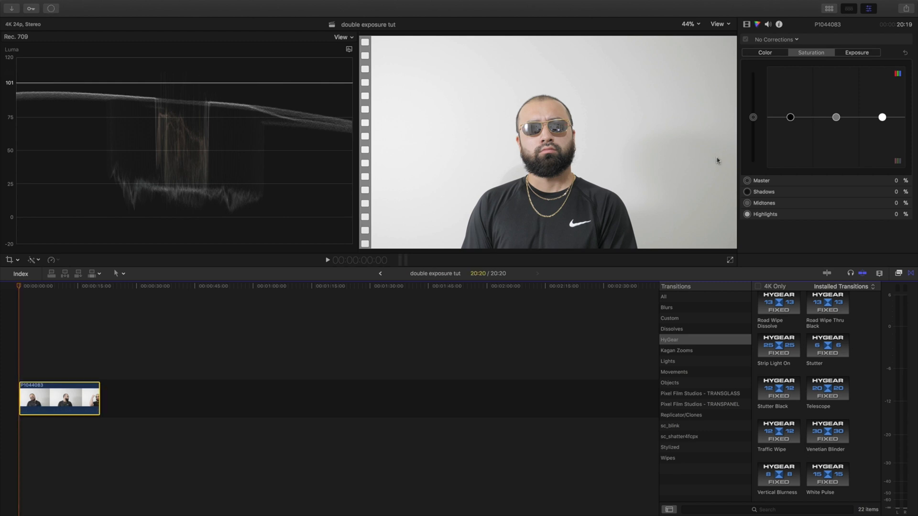
left_click(810, 53)
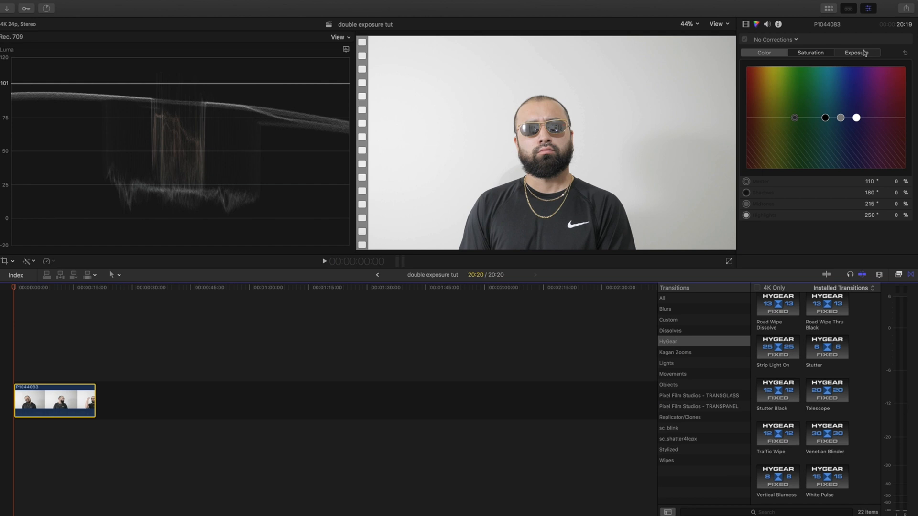
left_click(856, 54)
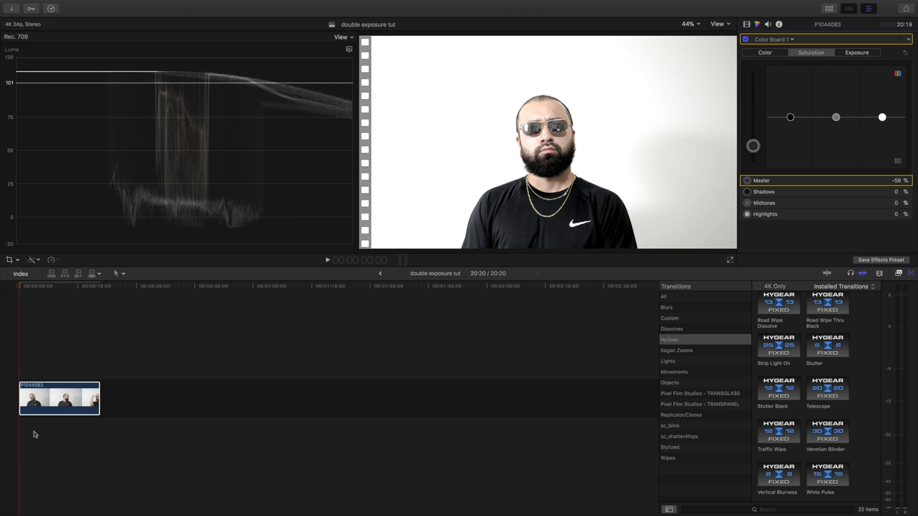
mouse_move(672, 235)
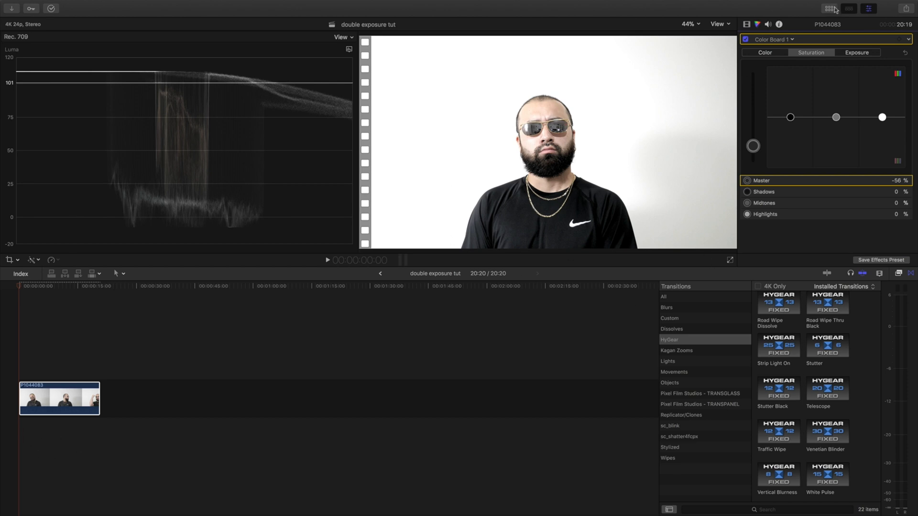
Set the portrait clip's Compositing Blend Mode to Screen over the foliage clip beneath
left_click(7, 8)
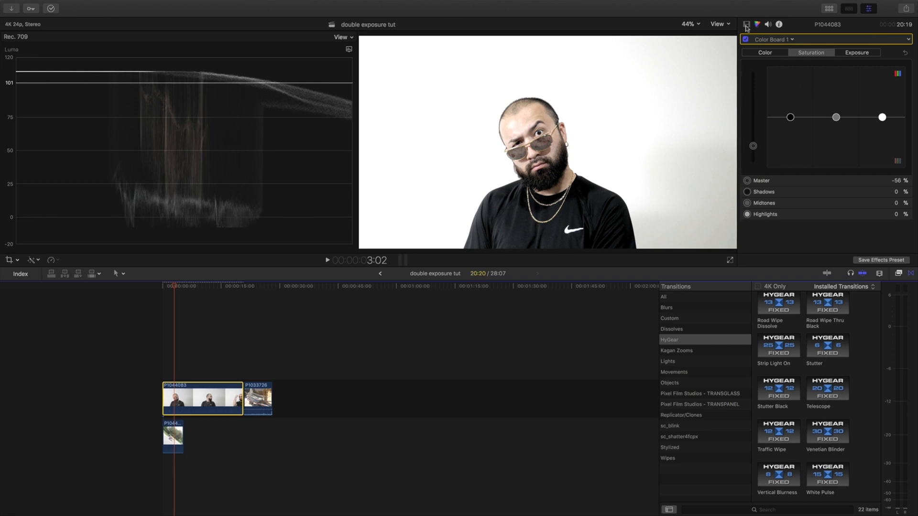
left_click(740, 23)
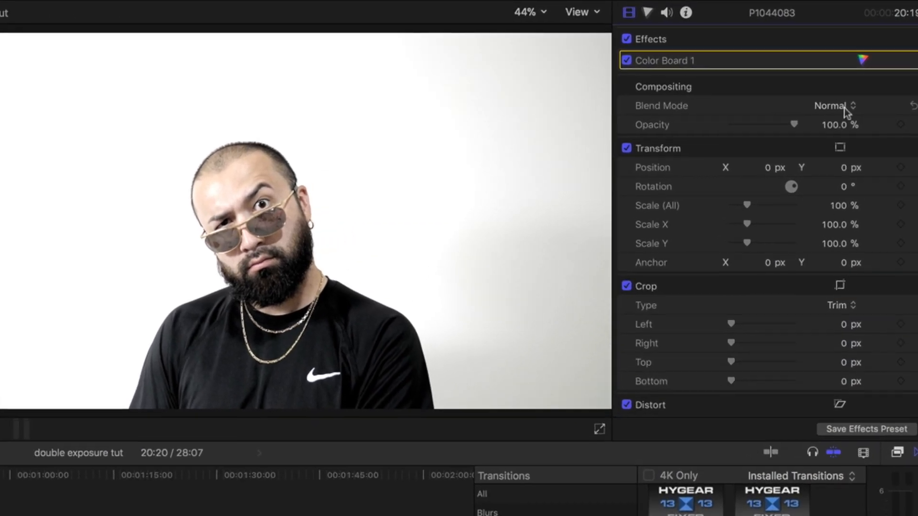
left_click(833, 106)
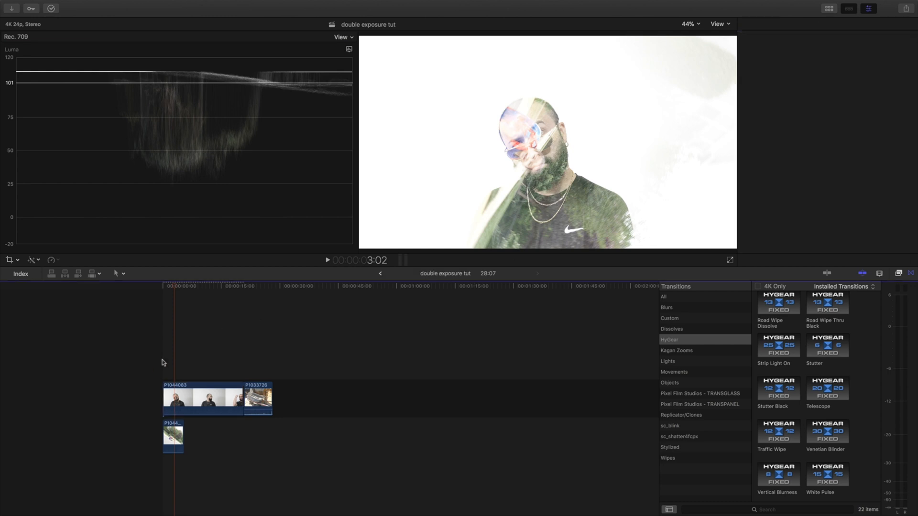
left_click(201, 398)
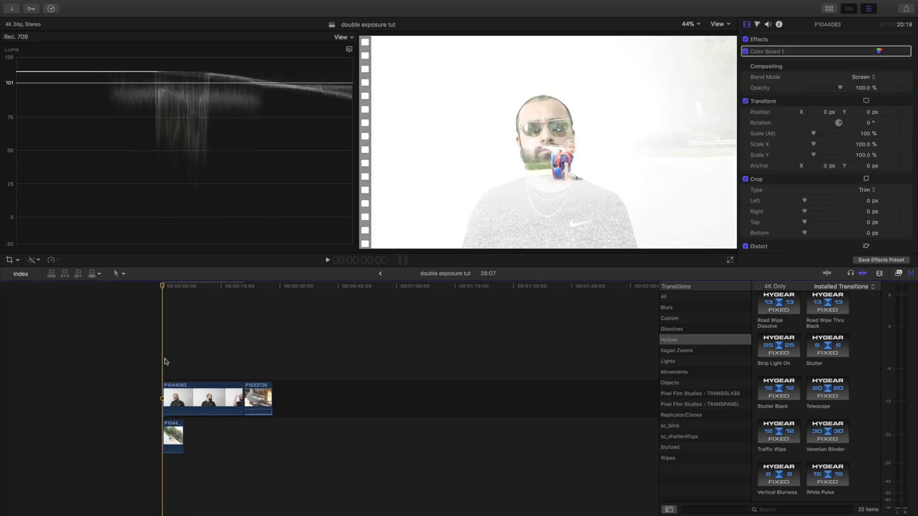
Set the portrait's Exposure to Shadows -63% and Highlights 58% with scenic clips stacked below
left_click(327, 260)
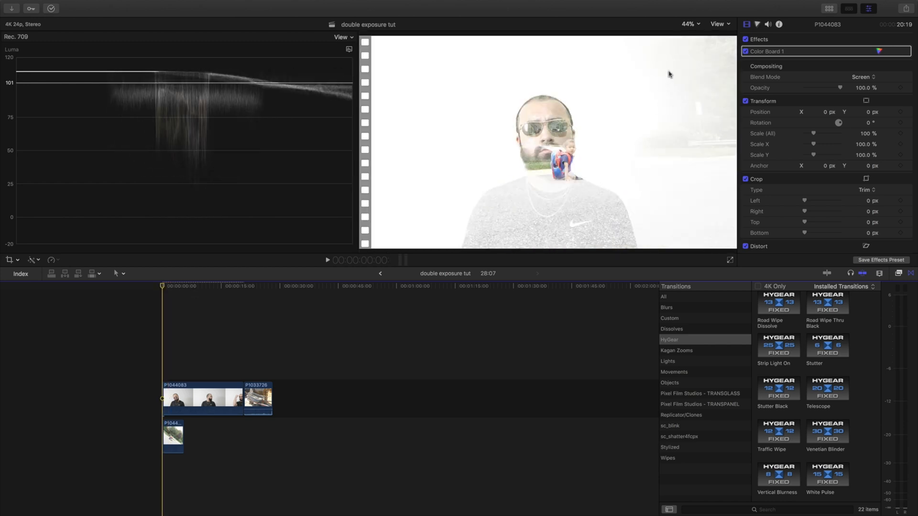
mouse_move(690, 169)
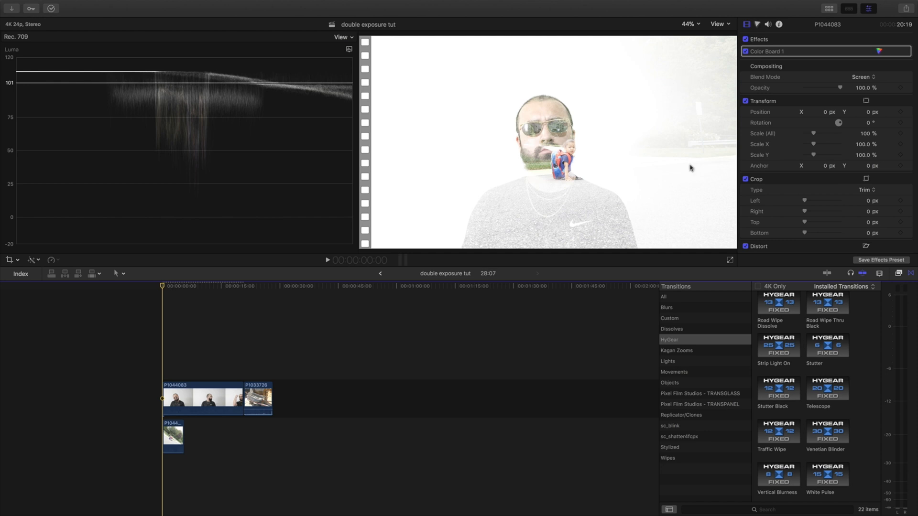
left_click(202, 399)
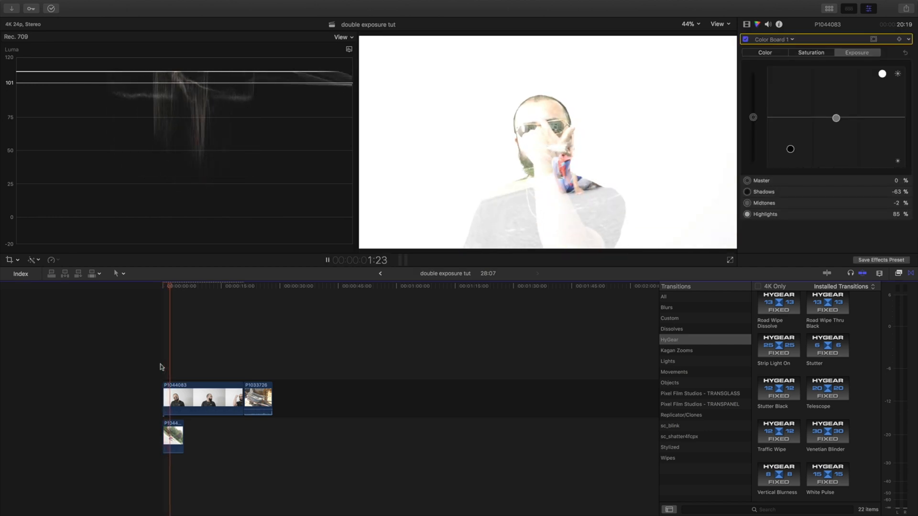
left_click(327, 260)
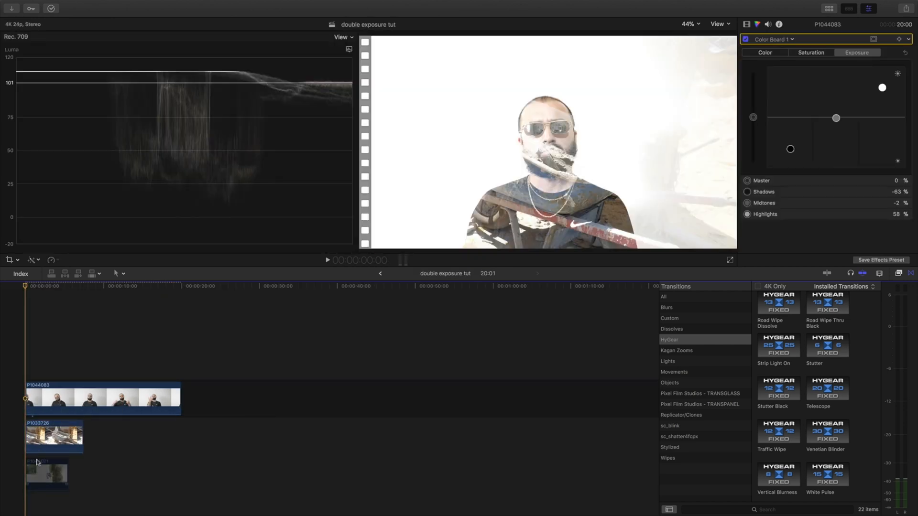
Set the portrait's Exposure to Shadows -78%, Midtones 25%, Highlights 91% over both scenic clips
left_click(53, 436)
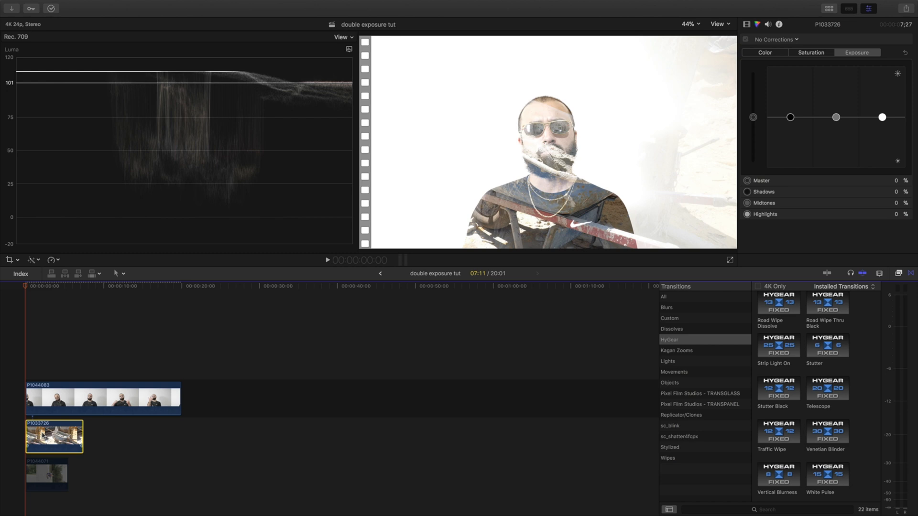
mouse_move(20, 355)
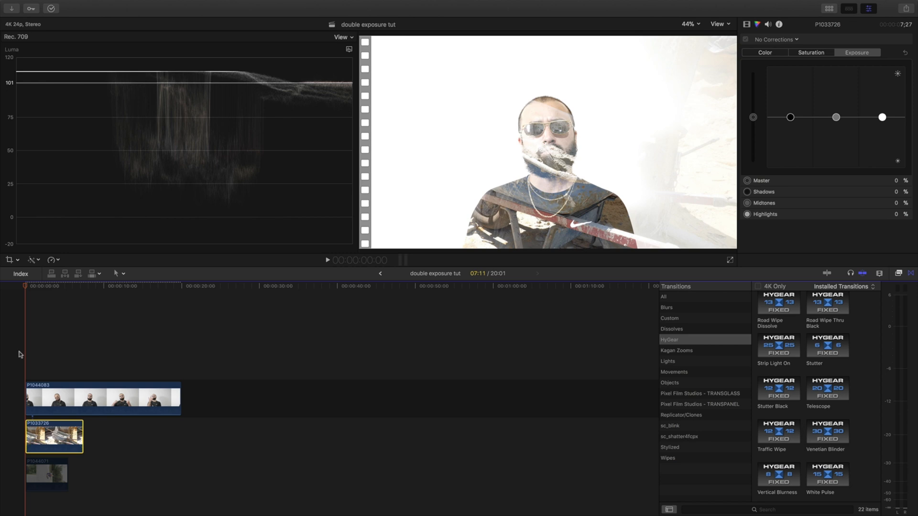
mouse_move(43, 380)
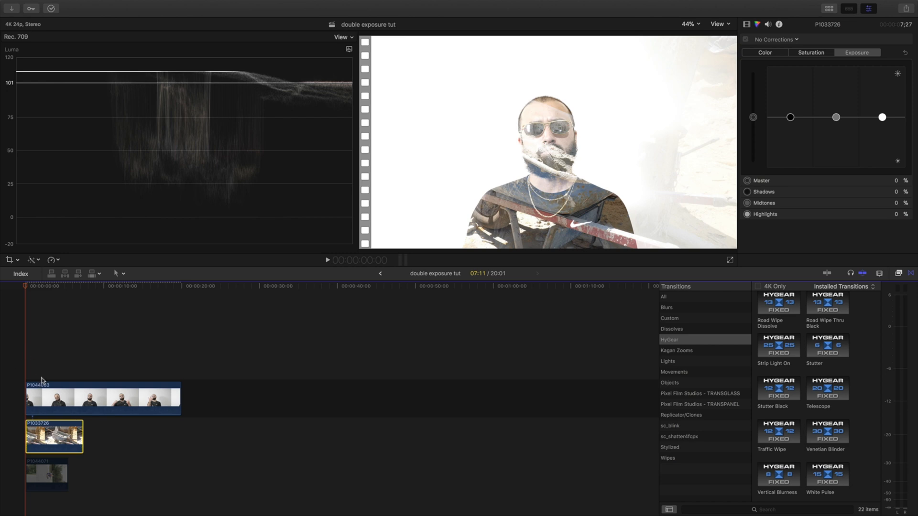
left_click(102, 398)
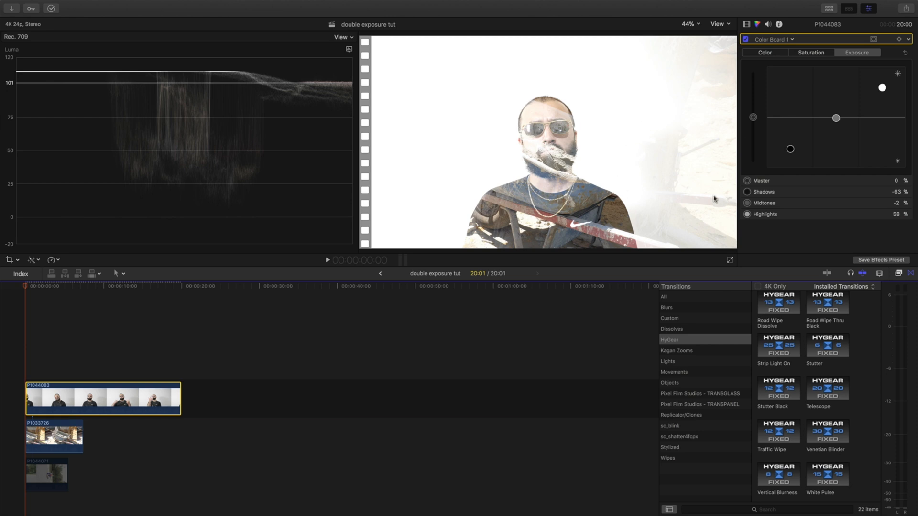
mouse_move(38, 291)
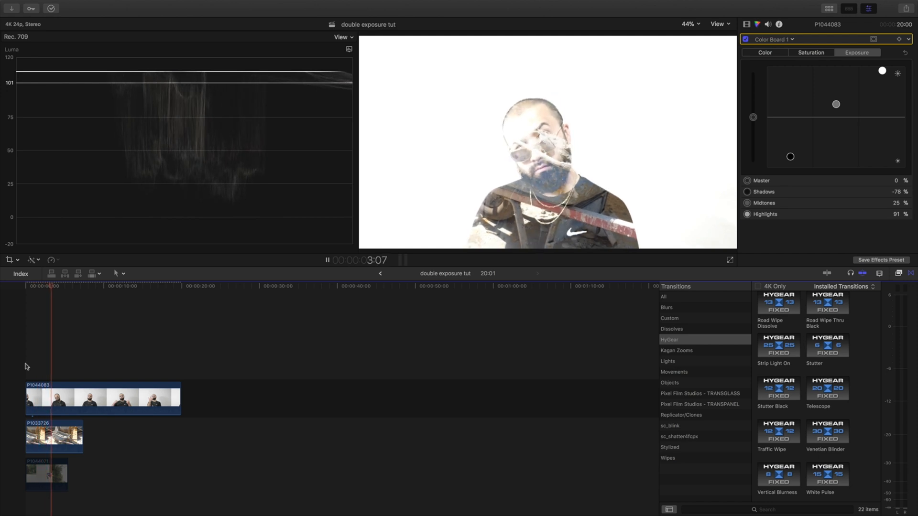
left_click(66, 286)
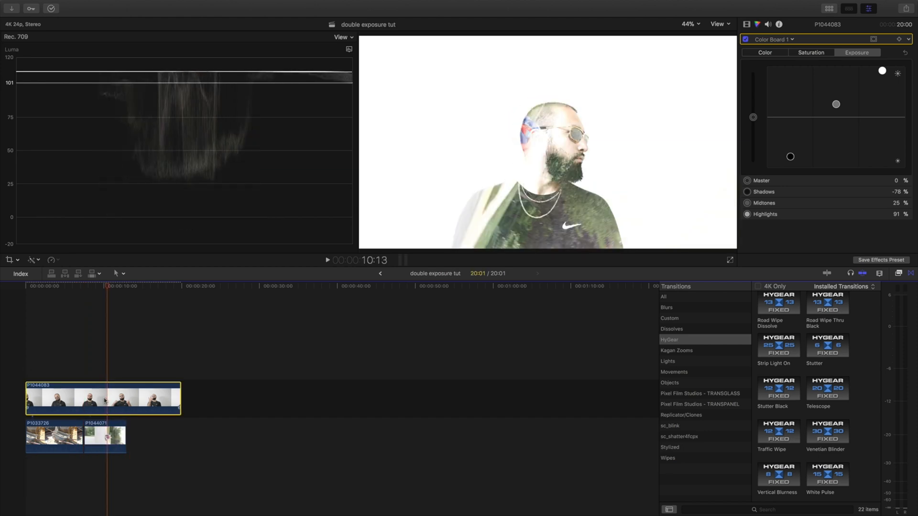
Darken the first scenic clip to Shadows -56%, Midtones -10%; portrait Saturation Master -42%
left_click(811, 52)
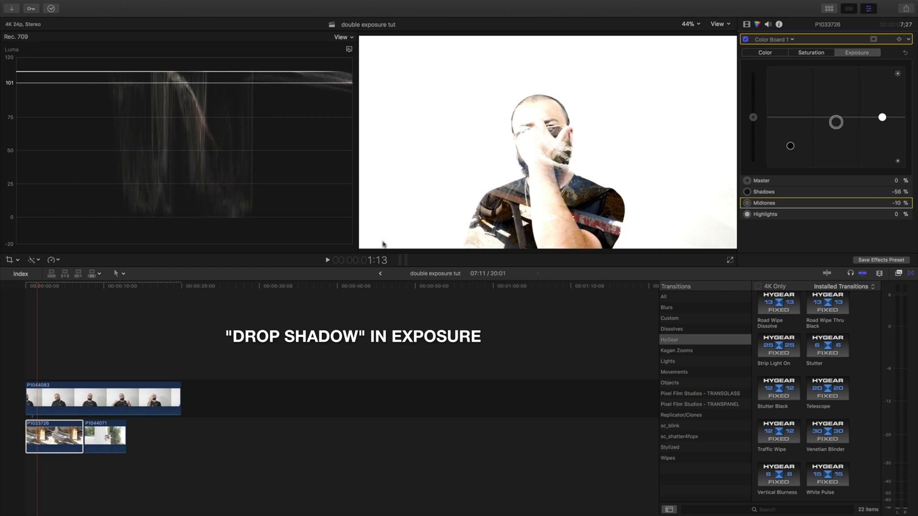
left_click(72, 287)
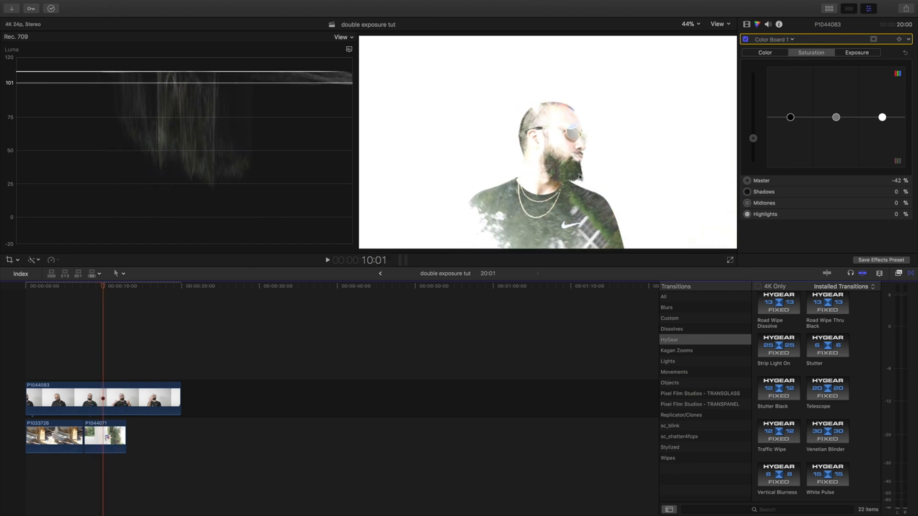
left_click(105, 435)
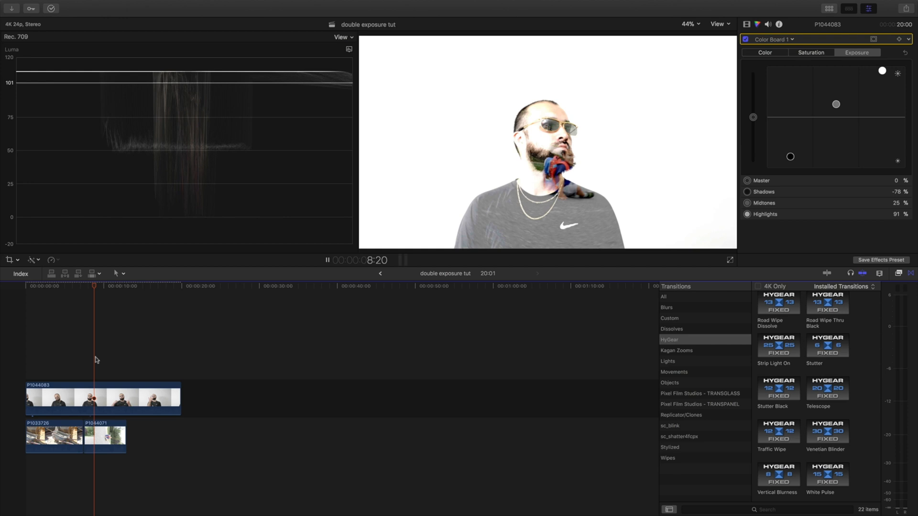
left_click(117, 286)
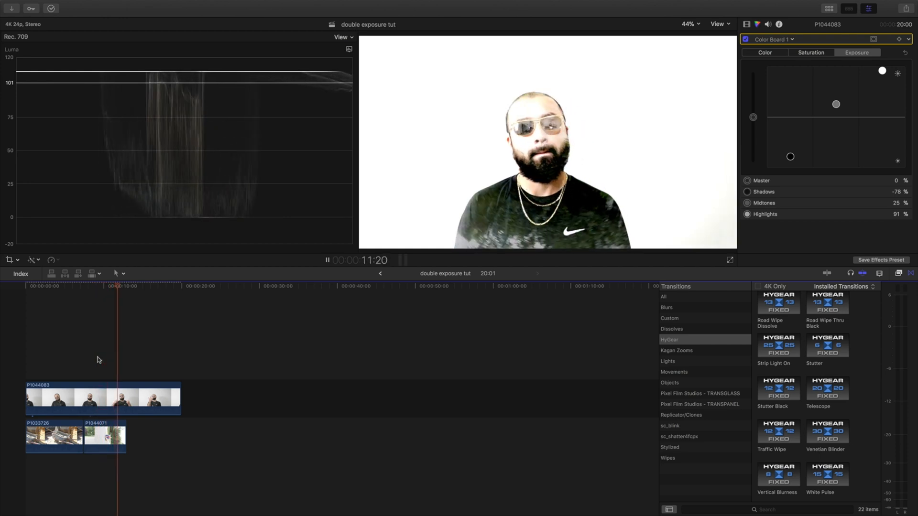